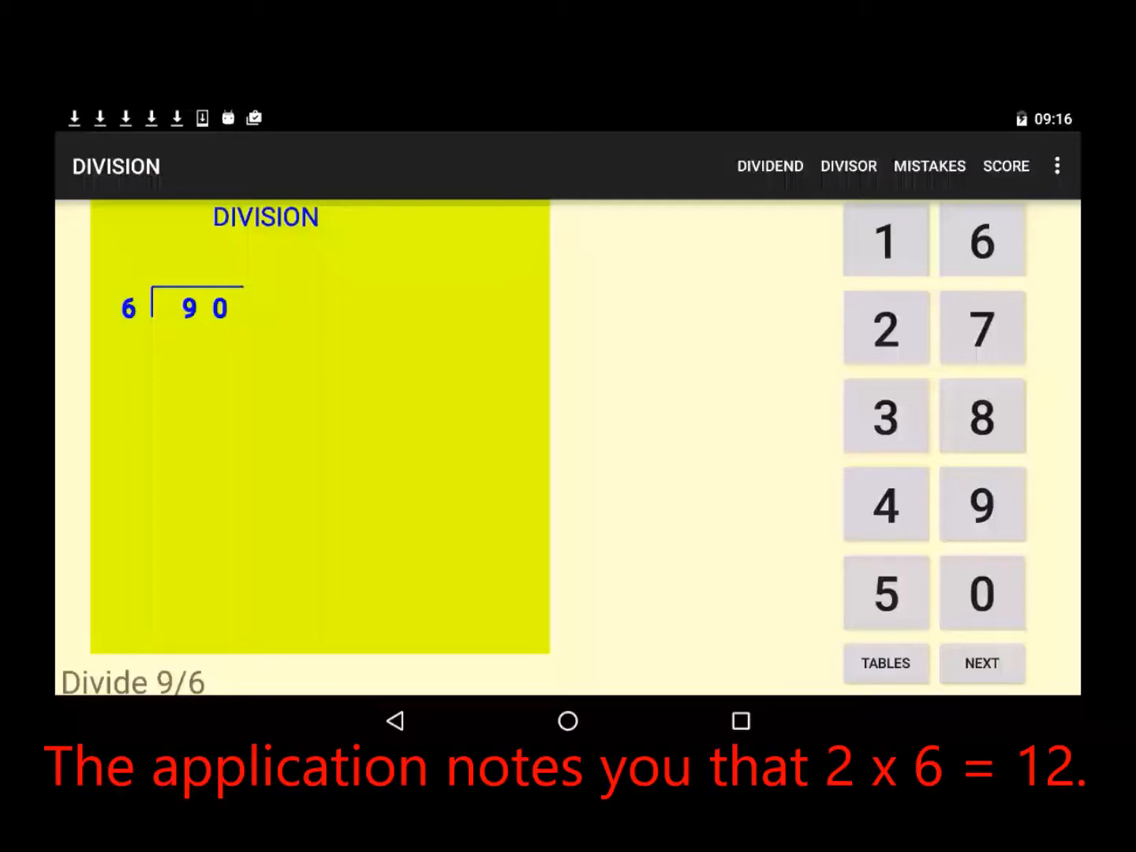
# Try 2, settle on 1 as the first quotient digit, and enter remainder 3
pyautogui.click(886, 328)
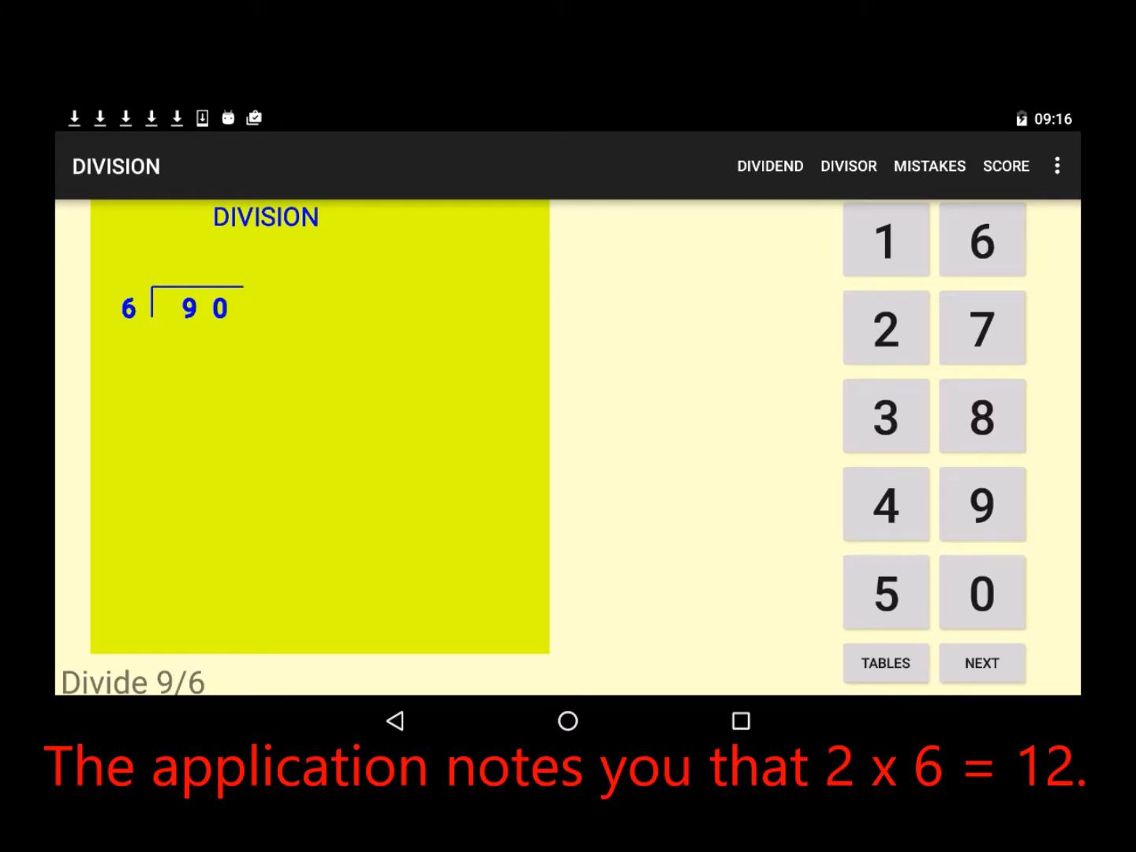
pyautogui.click(885, 240)
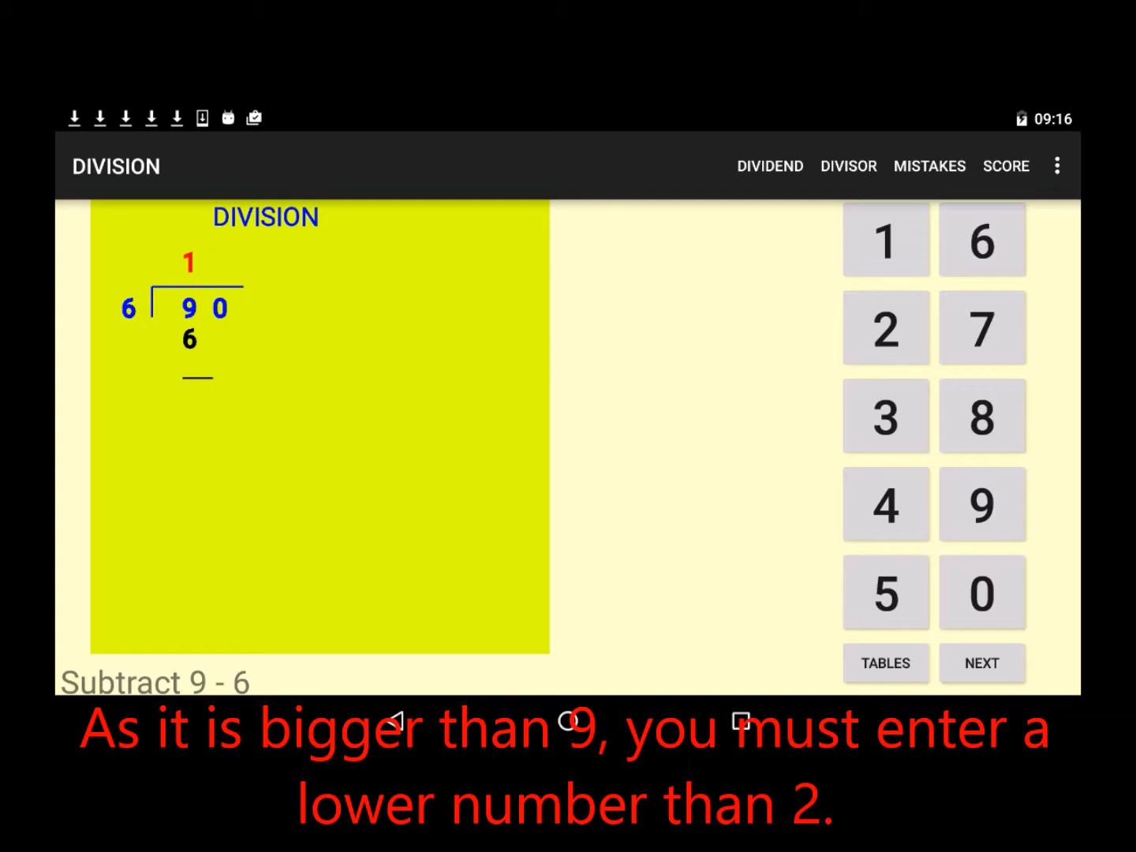
pyautogui.click(885, 417)
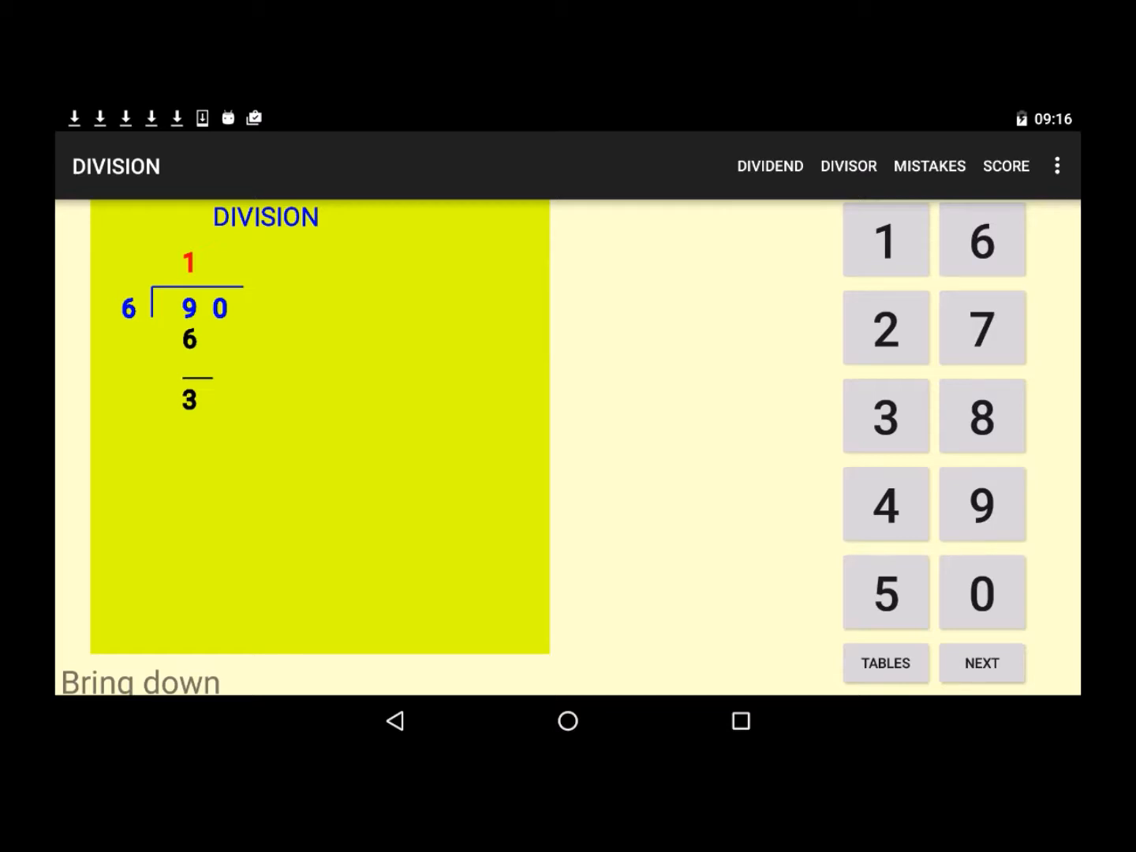
# Bring down 0 to make 30, enter quotient digit 5, and enter final remainder 0
pyautogui.click(982, 592)
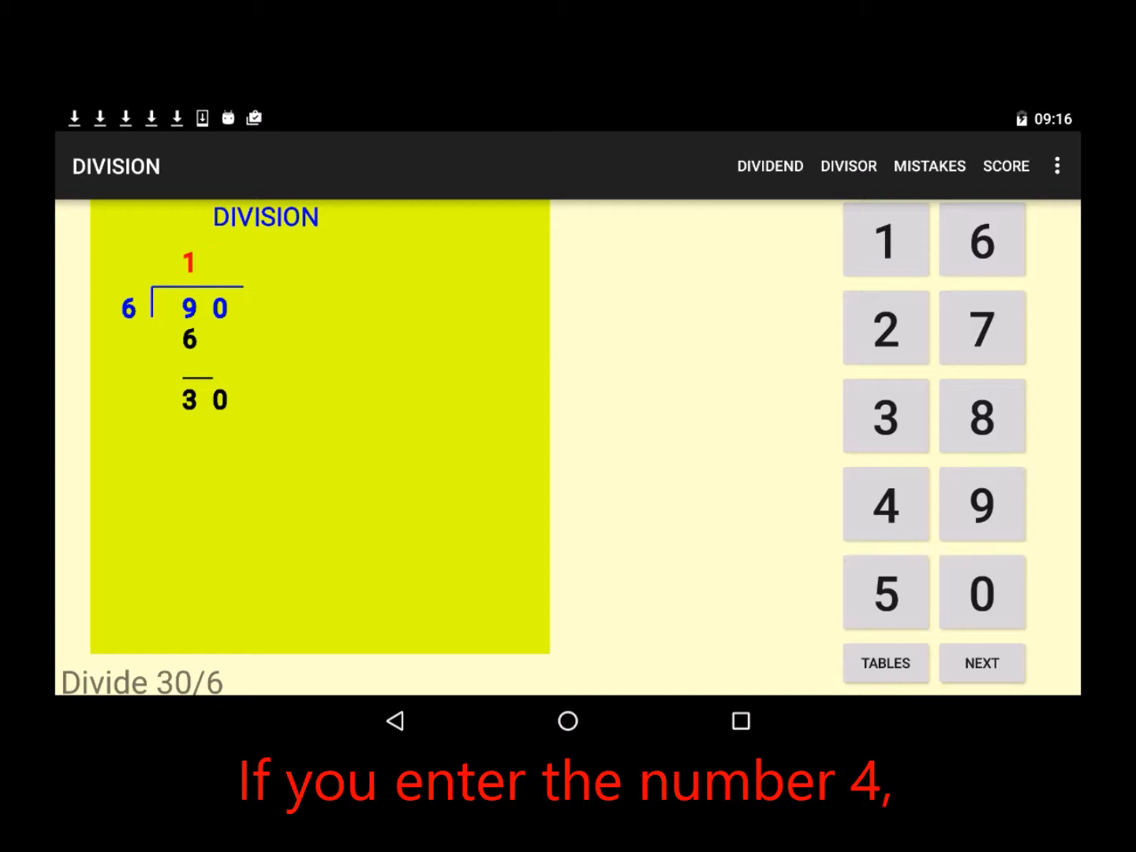
pyautogui.click(886, 506)
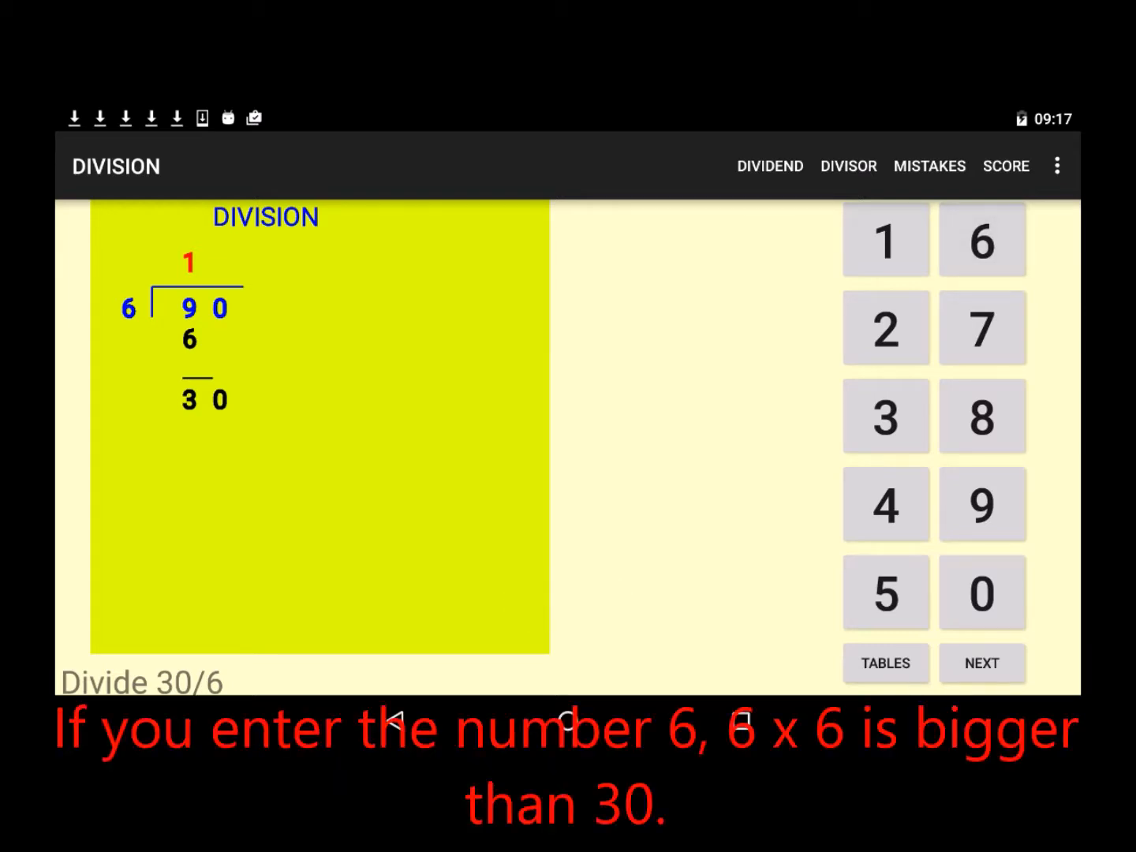
pyautogui.click(886, 592)
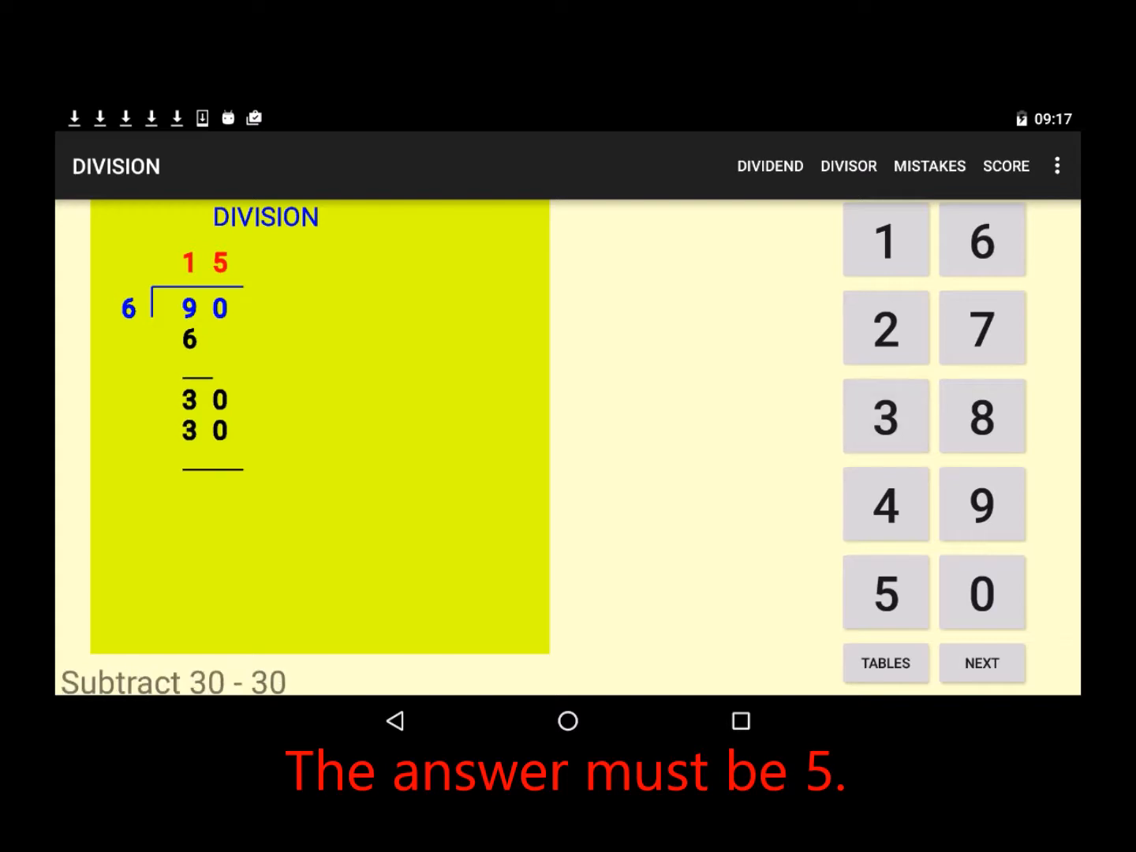
pyautogui.click(982, 593)
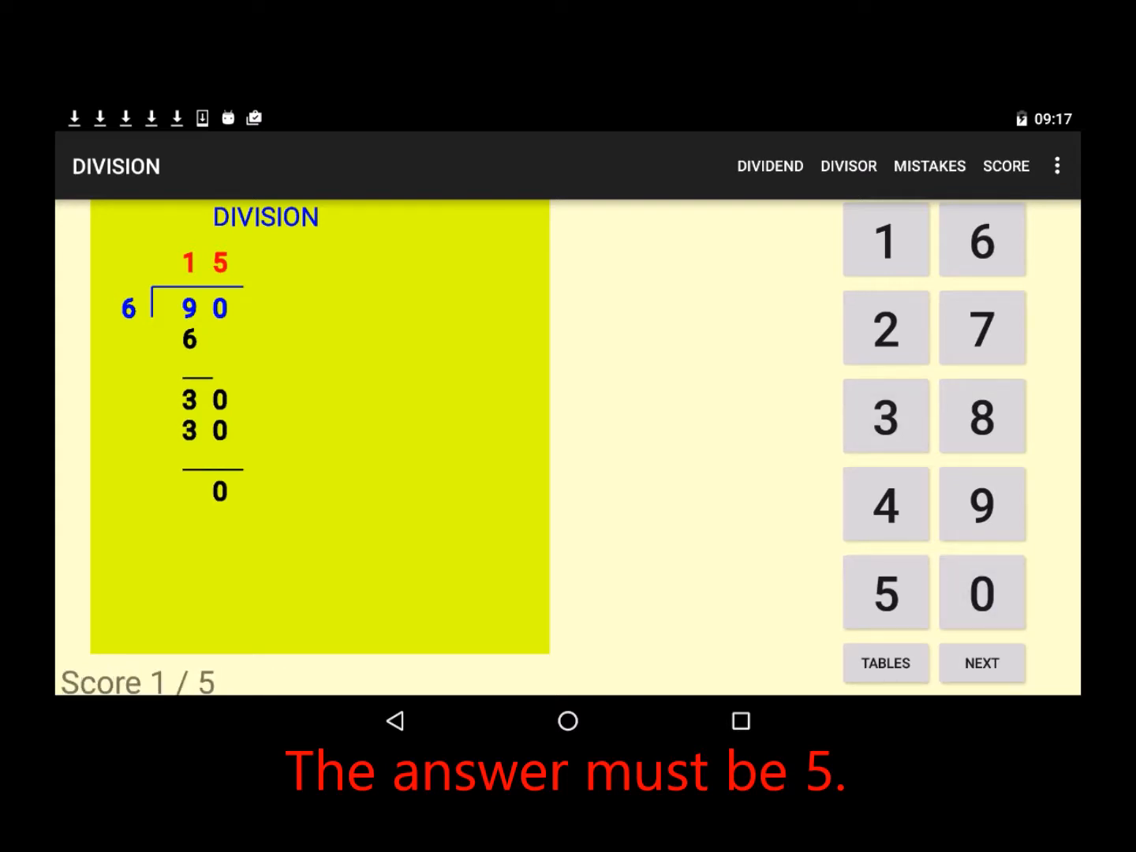
# Load the next problem, 91 ÷ 4, and enter 2 as its first quotient digit
pyautogui.click(981, 663)
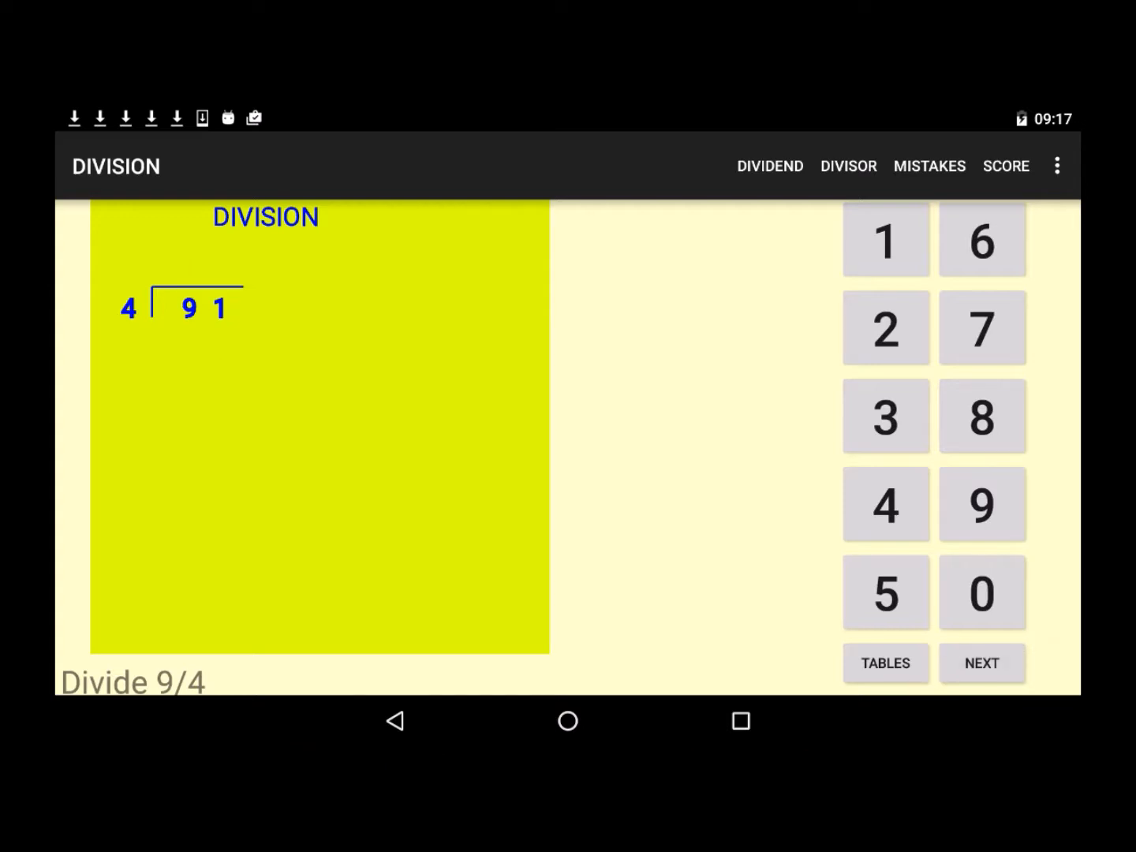
pyautogui.click(885, 328)
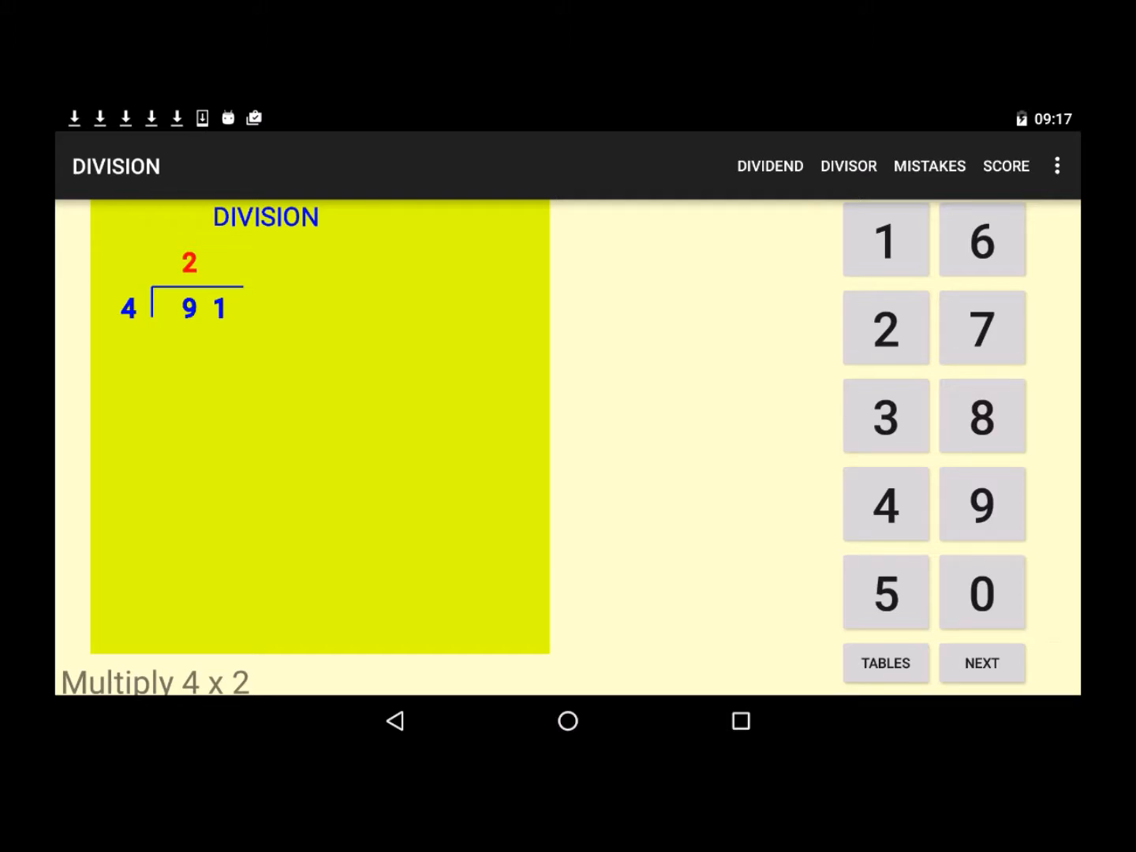
# Enter product 8 under the 9, then 2 as the second quotient digit
pyautogui.click(982, 416)
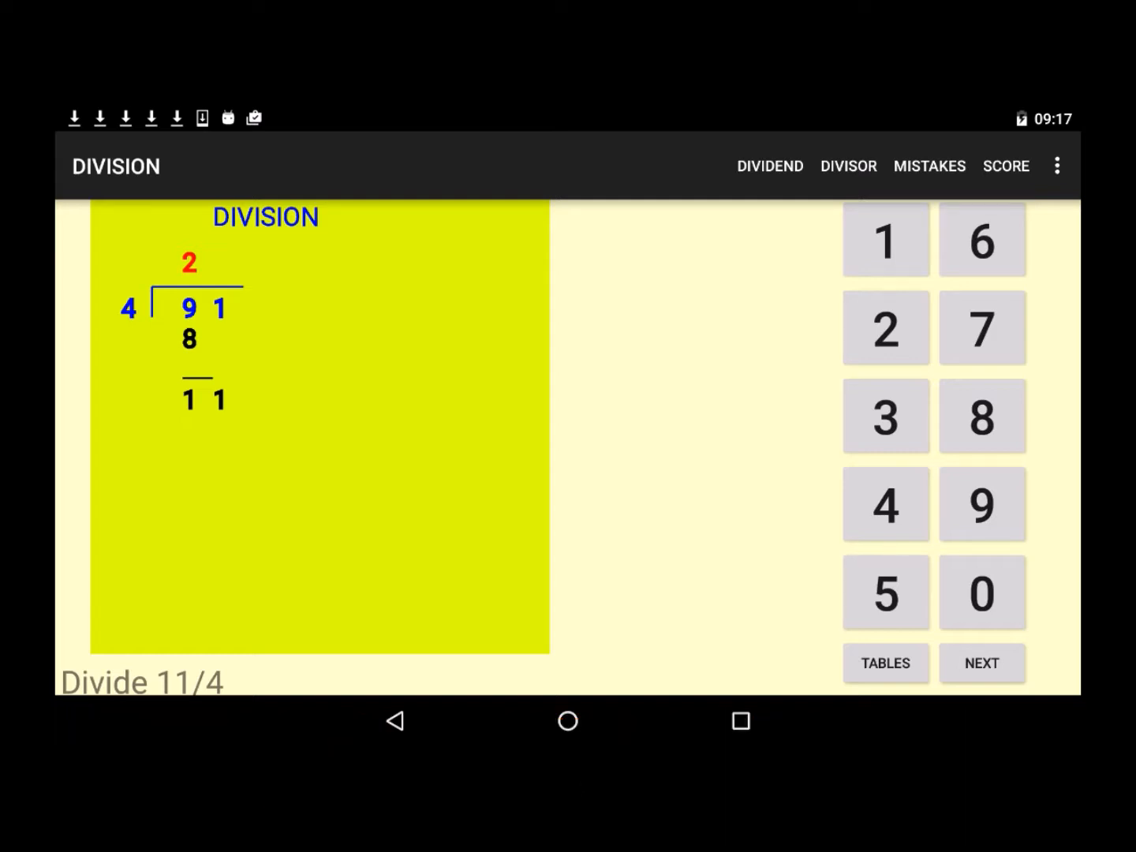
pyautogui.click(886, 328)
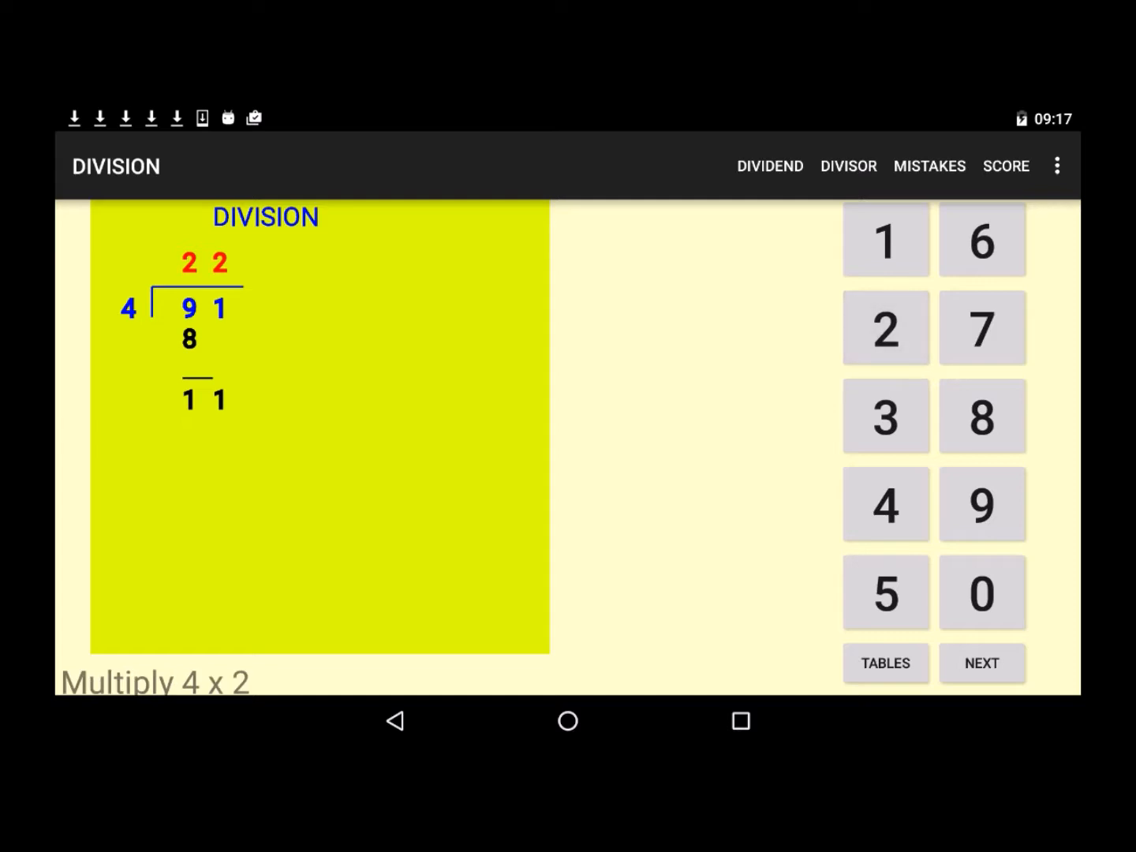